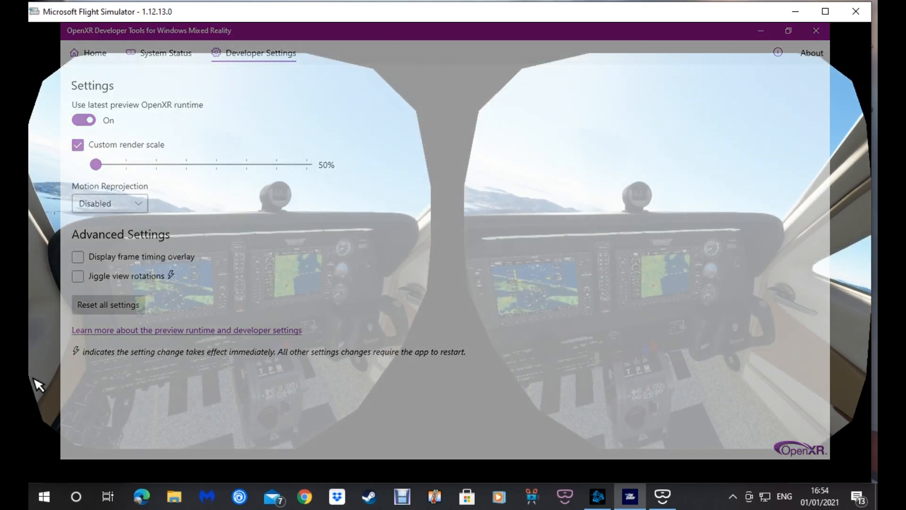
Hide the OpenXR Developer Tools window, leaving the MSFS VR cockpit stereo view visible.
{"action": "left_click", "coordinate": [816, 30]}
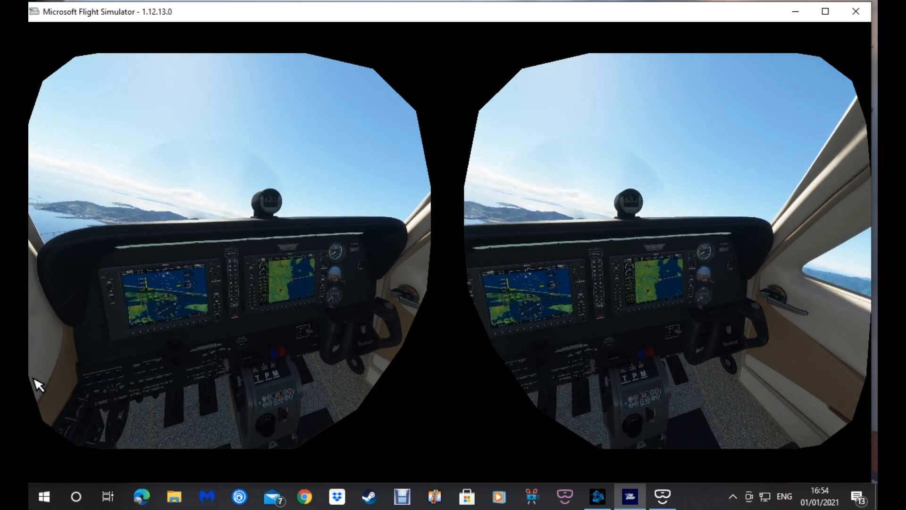